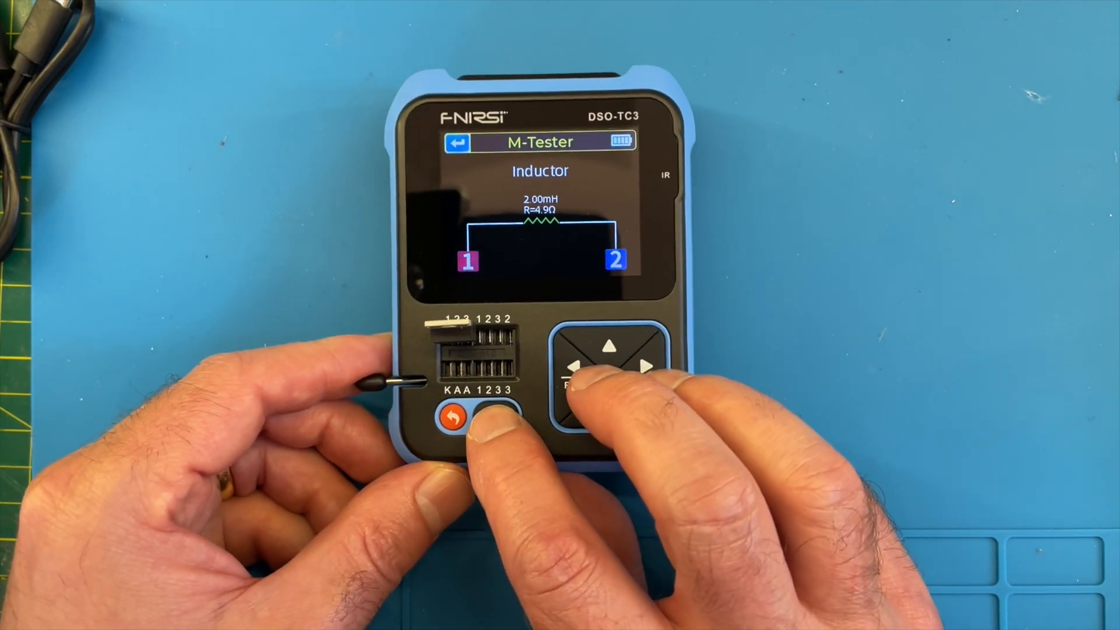
left_click(502, 406)
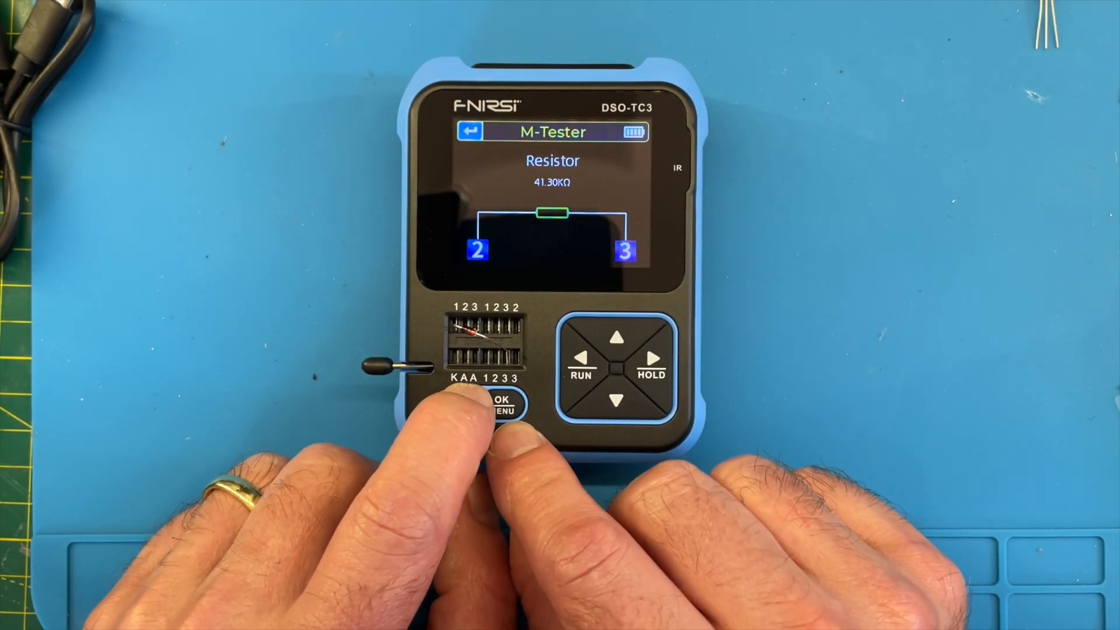
left_click(500, 405)
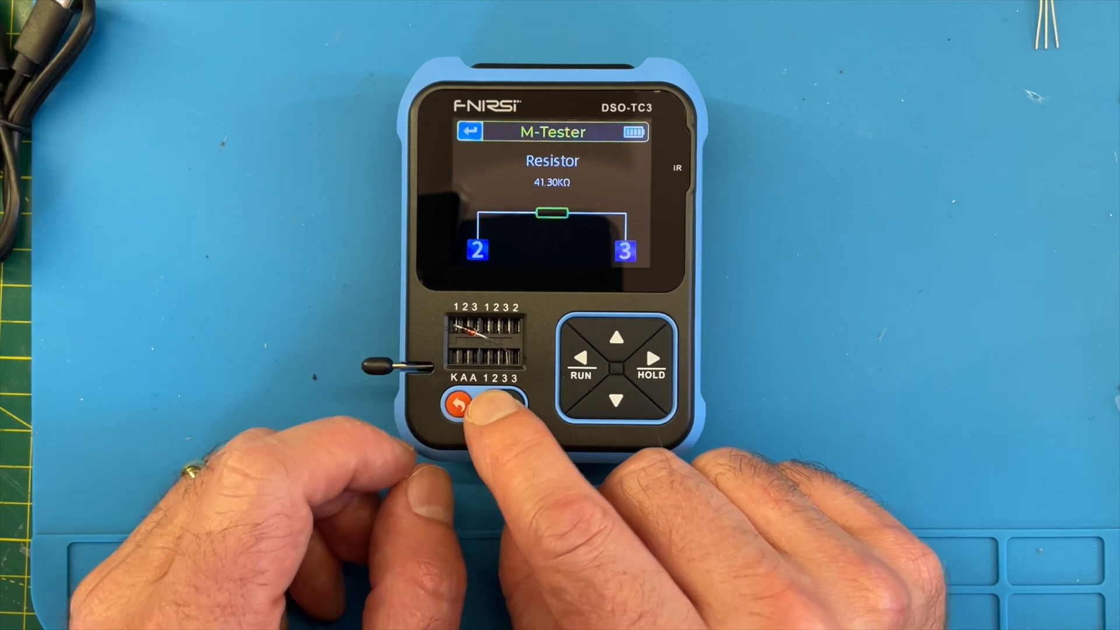
left_click(500, 401)
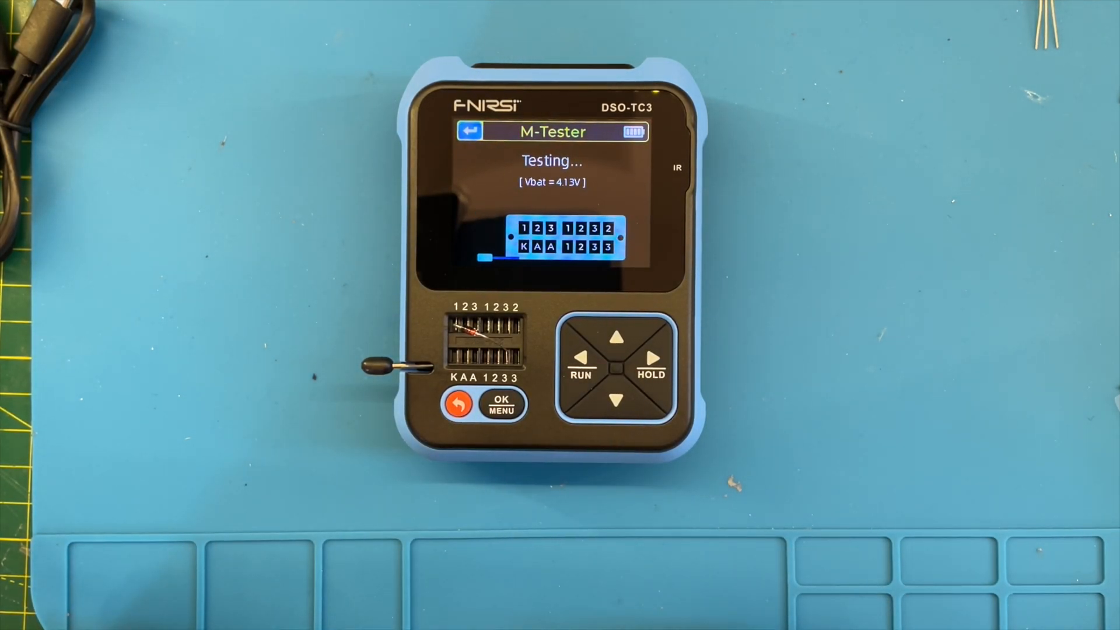